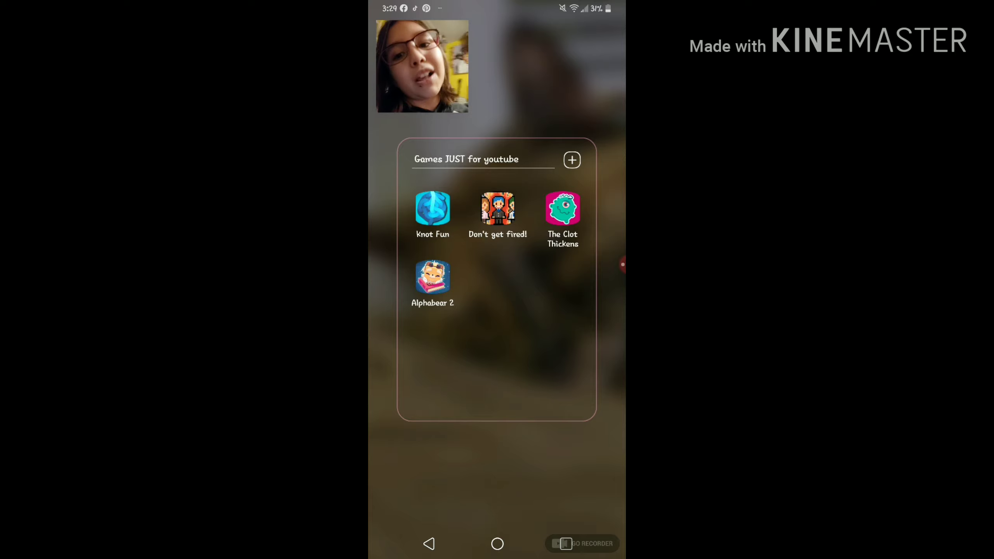
- Launch the Knot Fun app from the home-screen folder
click(432, 210)
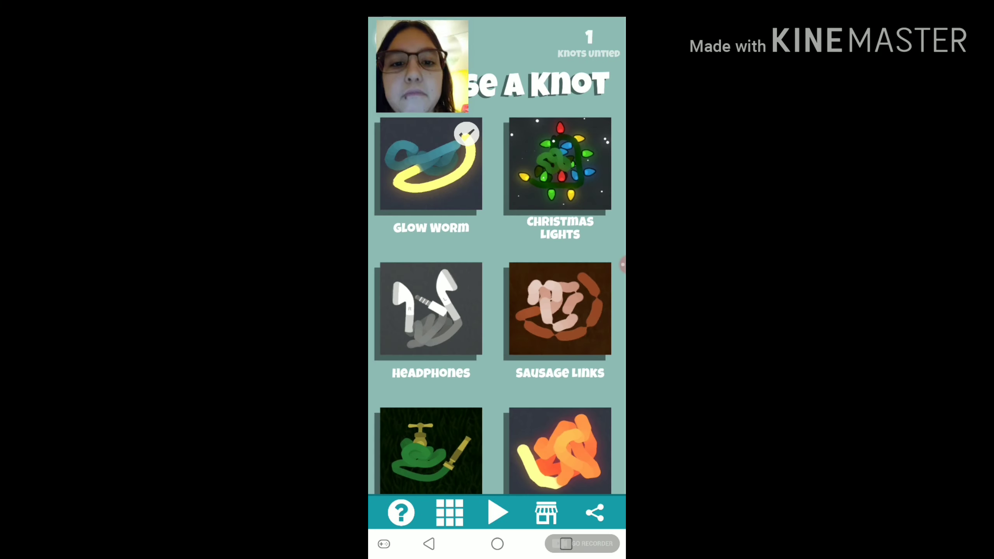
- Scroll down through the Choose a Knot list
scroll(down, 3)
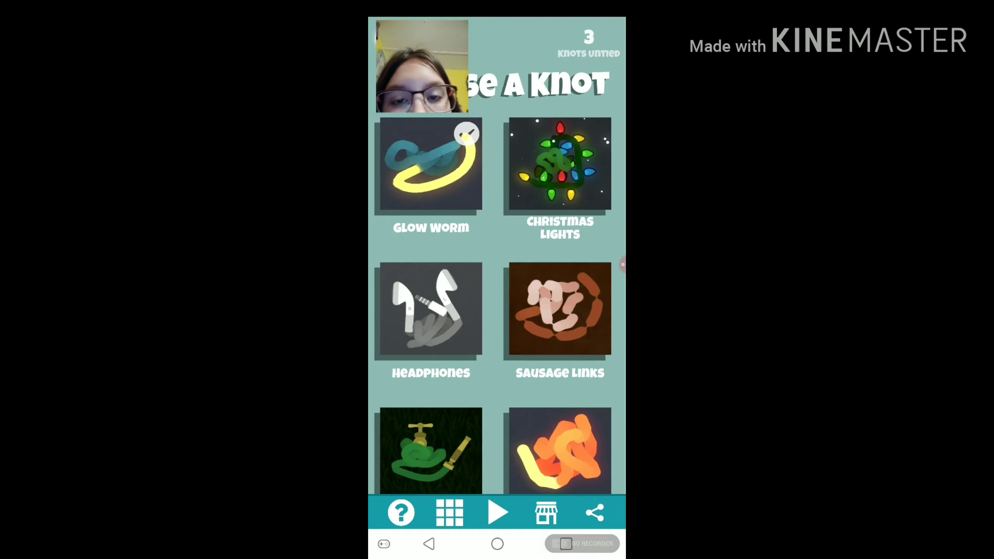
- Scroll to the Special section, try the locked Slinky, and refuse the 4000-coin unlock
scroll(down, 3)
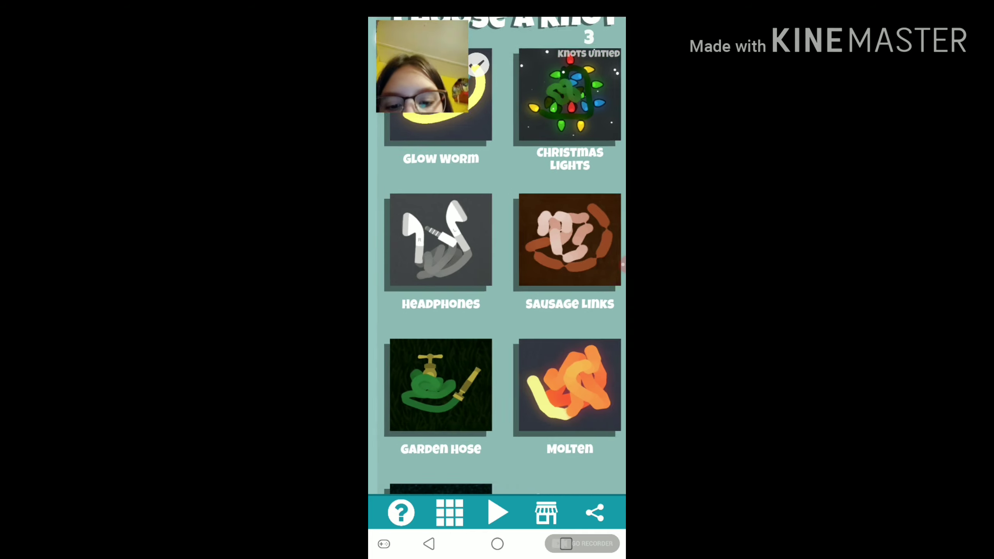
scroll(down, 3)
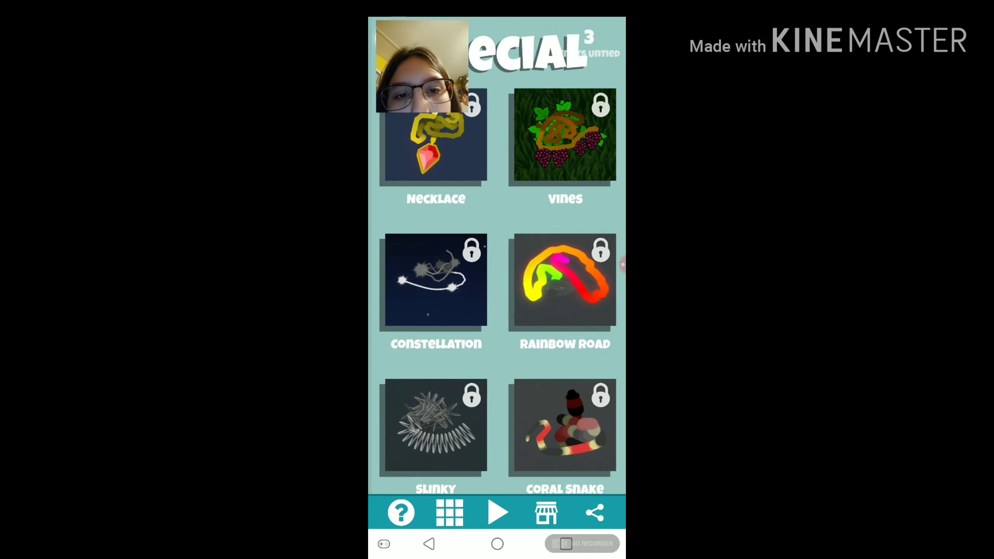
click(435, 428)
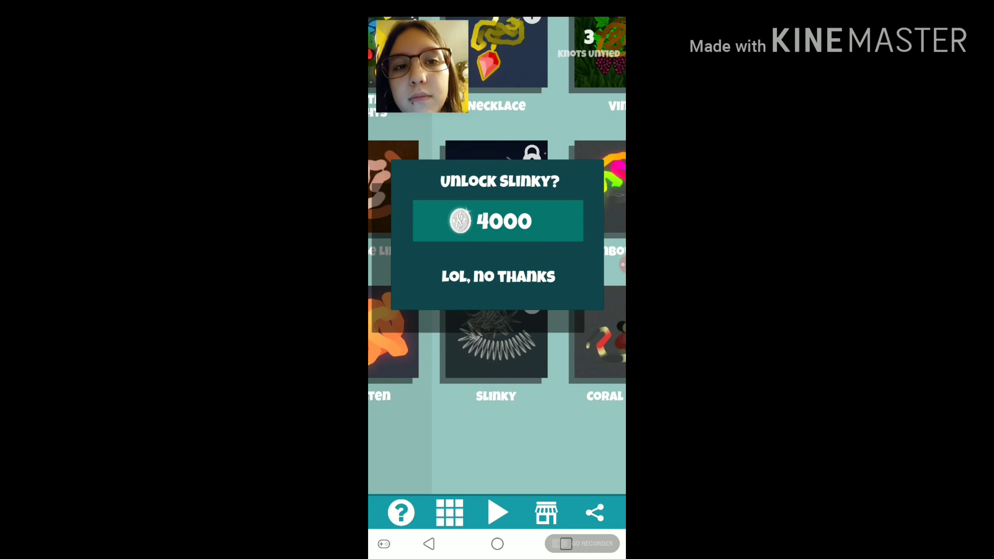
click(498, 277)
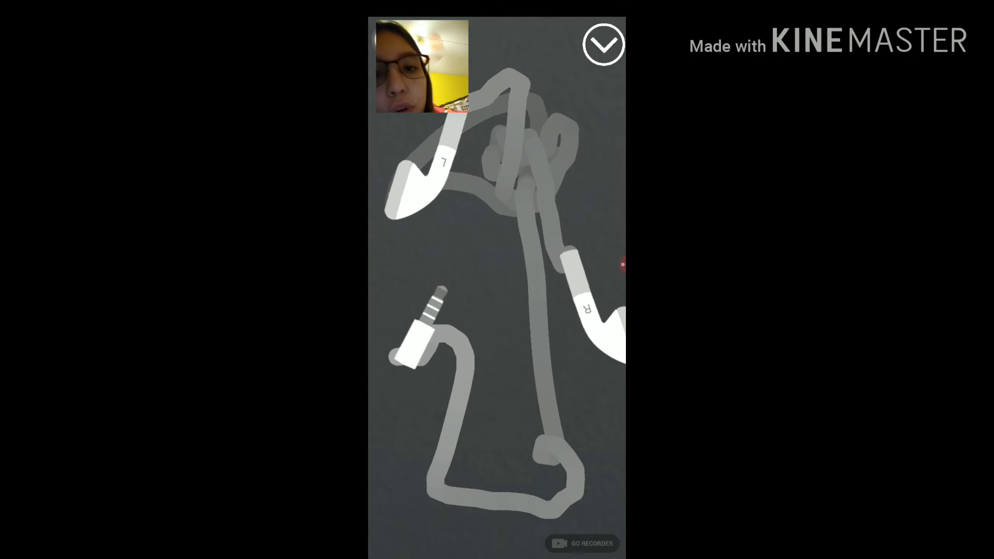
- Finish the untangled Headphones level and scroll down the knot list
click(603, 43)
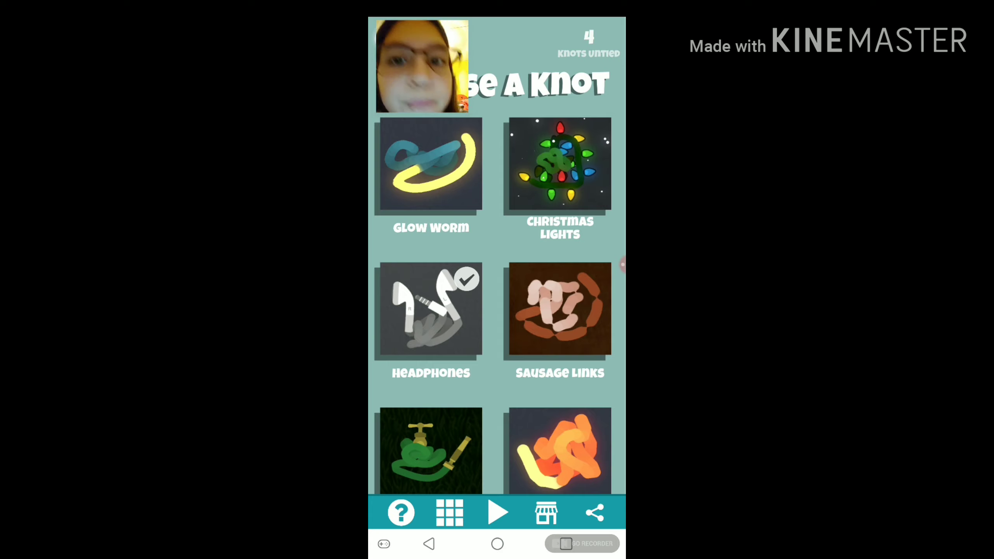
scroll(down, 3)
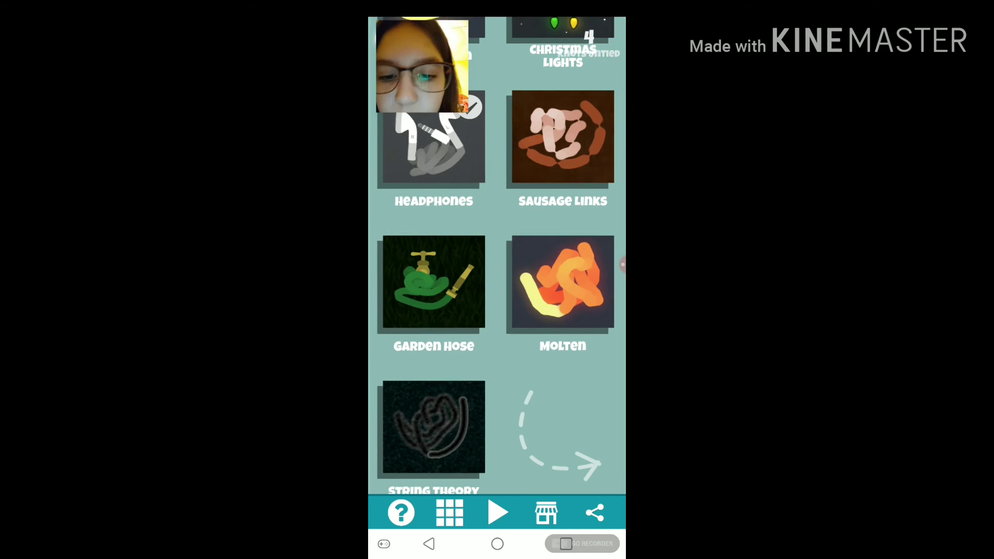
scroll(down, 3)
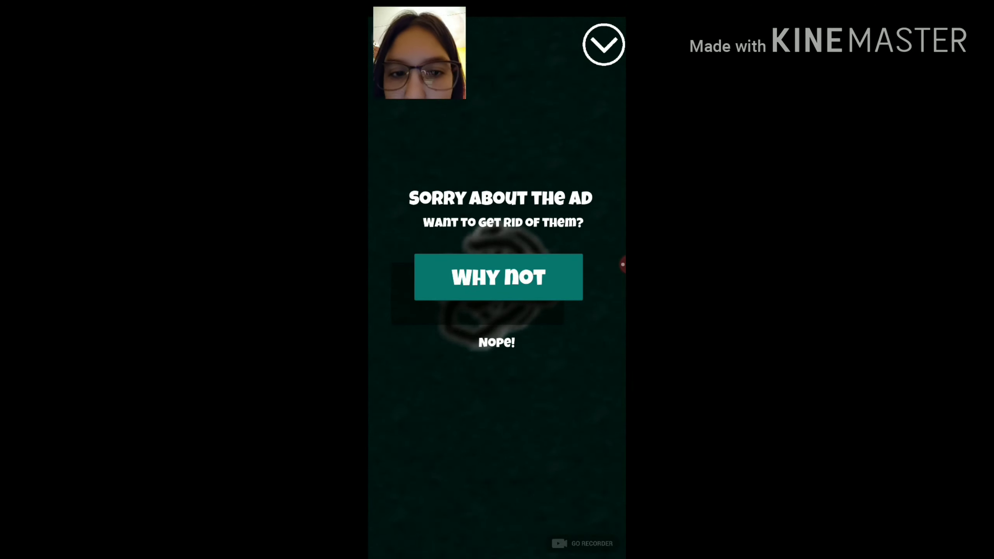
- Decline the ad-removal offer with 'Nope!' and start a new untangling round
click(498, 277)
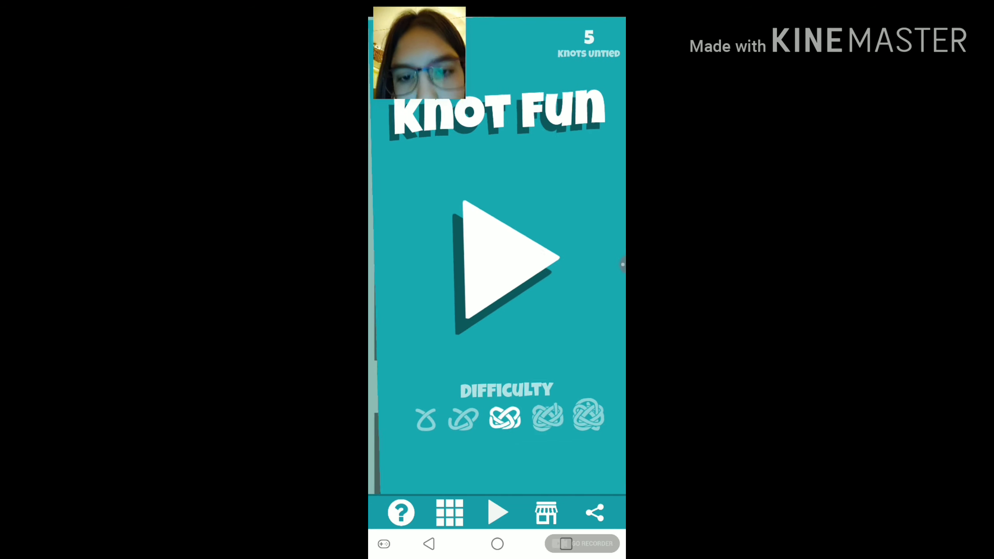
click(545, 417)
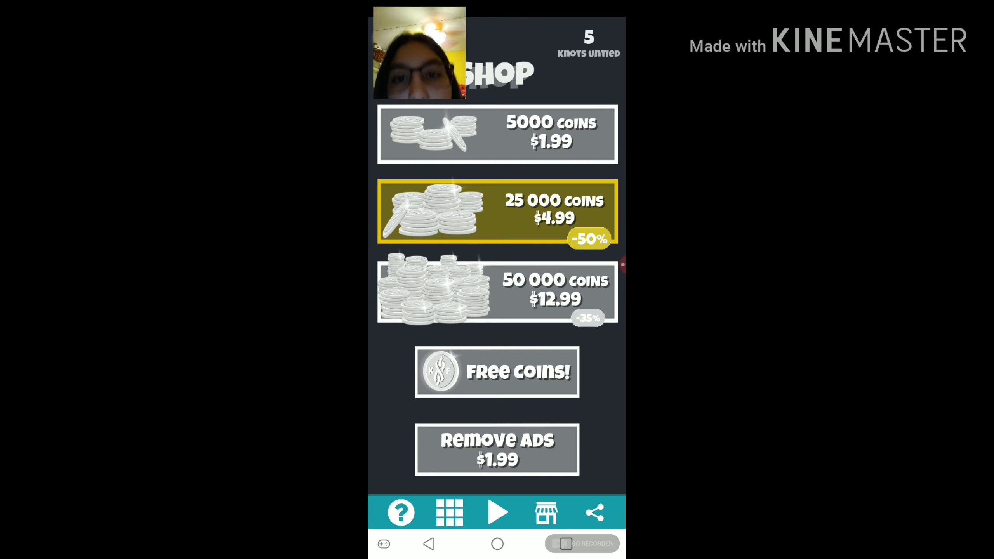
- Exit the coin Shop screen
click(594, 512)
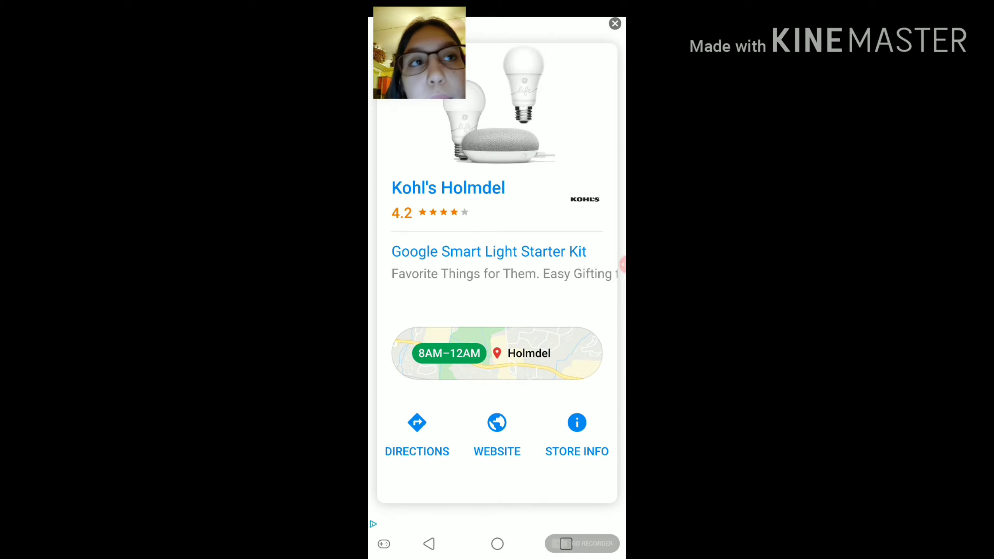
click(613, 23)
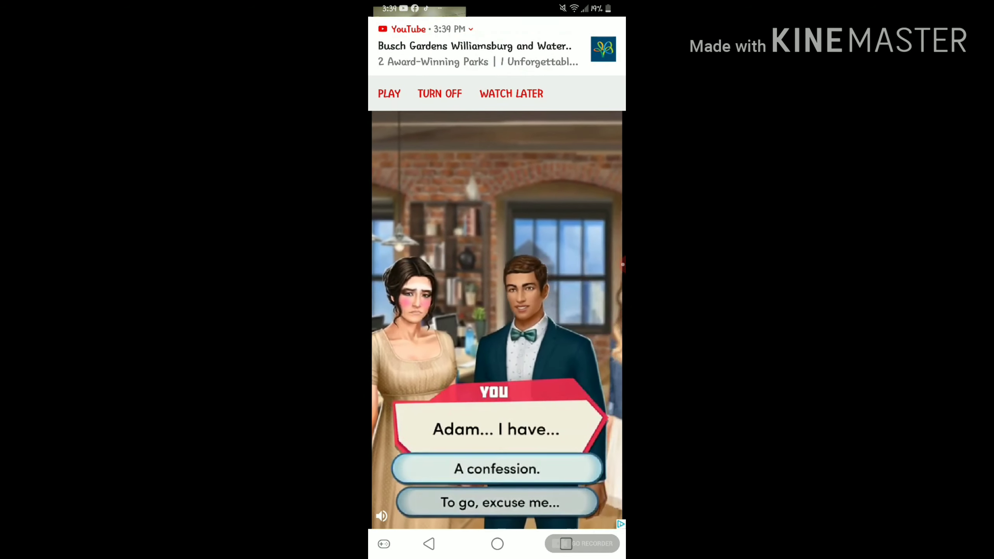
- Answer the Choices ad dialogue, then try the denim shirt and another outfit
click(496, 469)
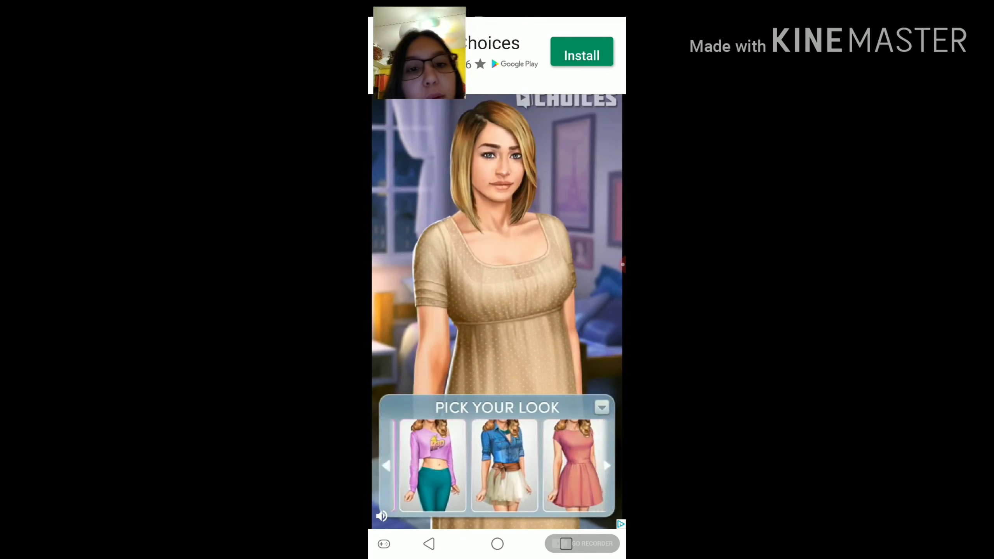
click(503, 467)
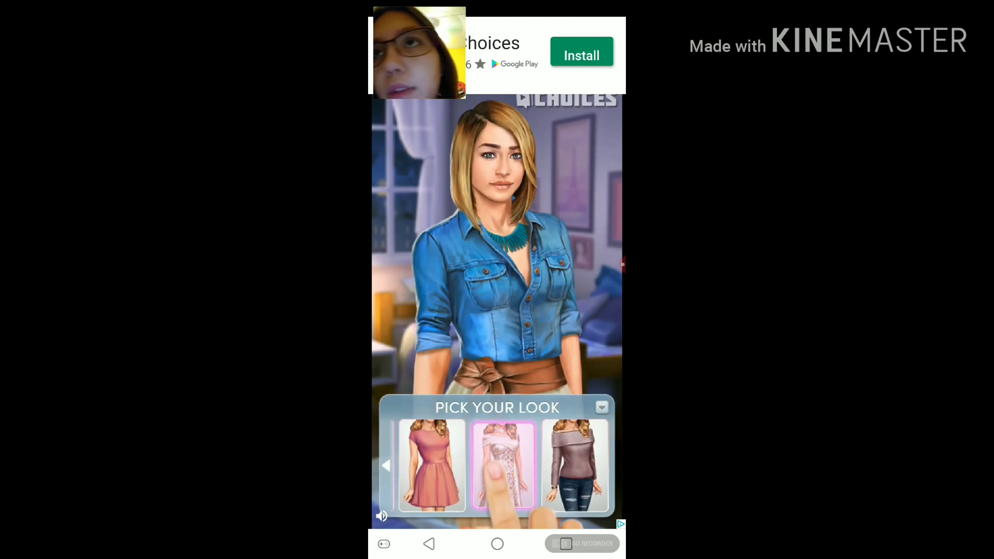
click(503, 468)
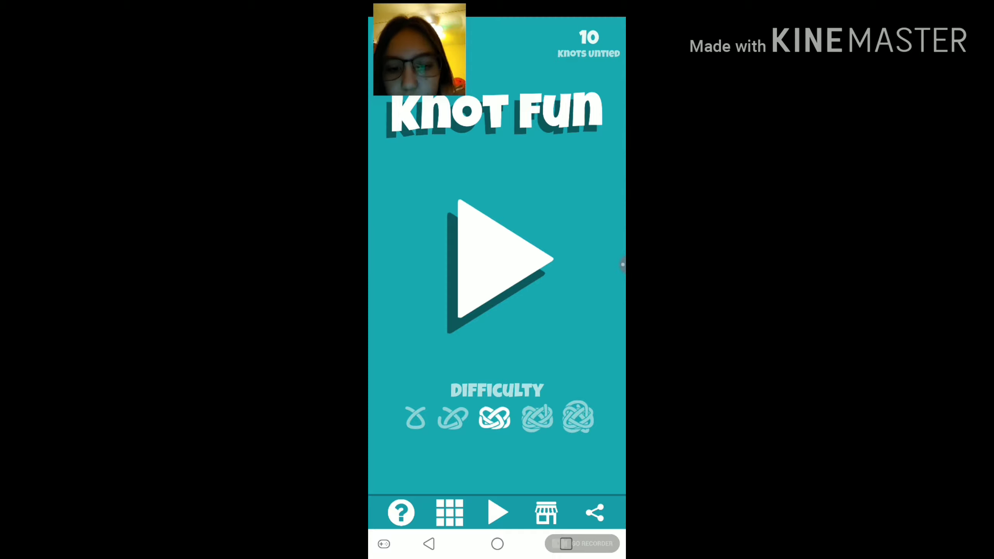
- Start a new knot level with the big Play triangle
click(497, 259)
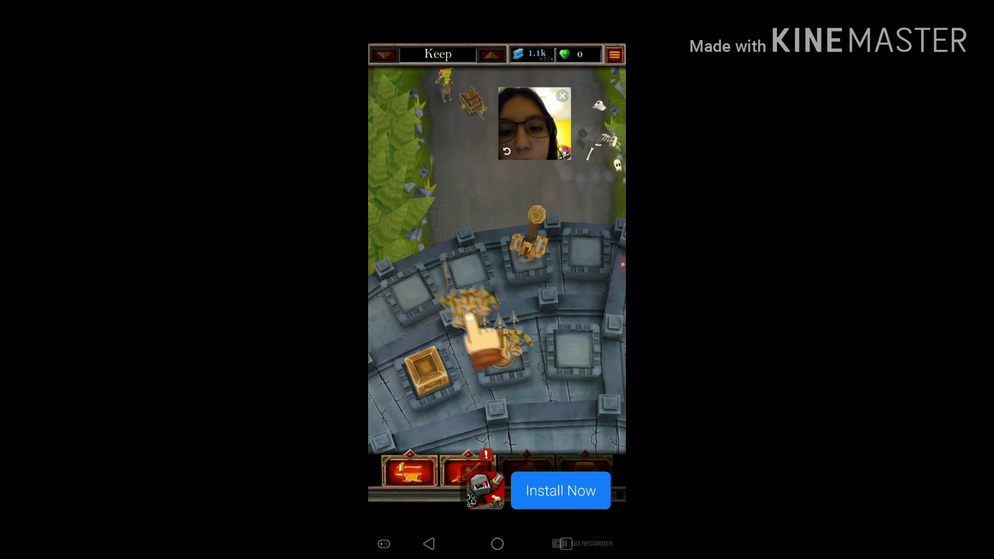
- Play and close the Castle Fusion ad, then leave the finished level for the menu
click(560, 490)
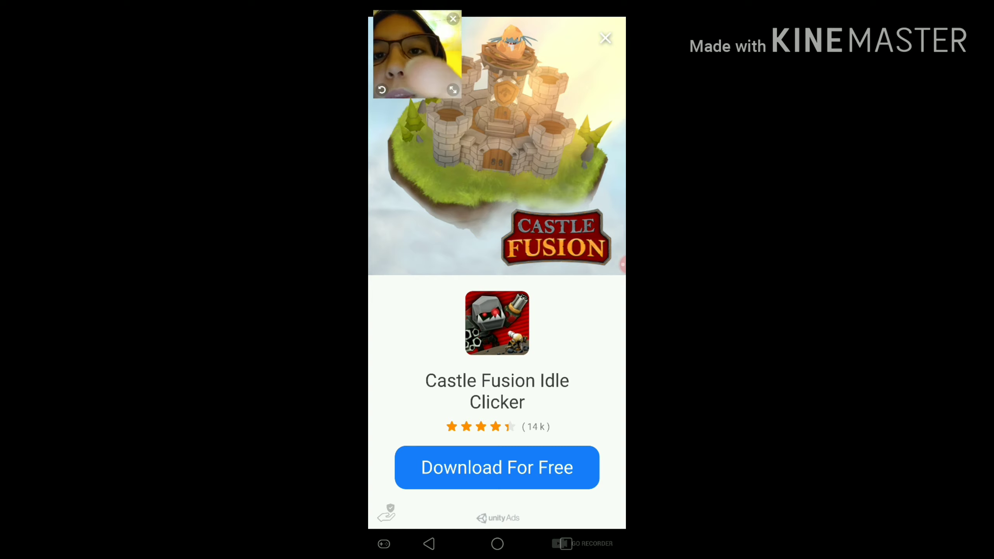
click(605, 39)
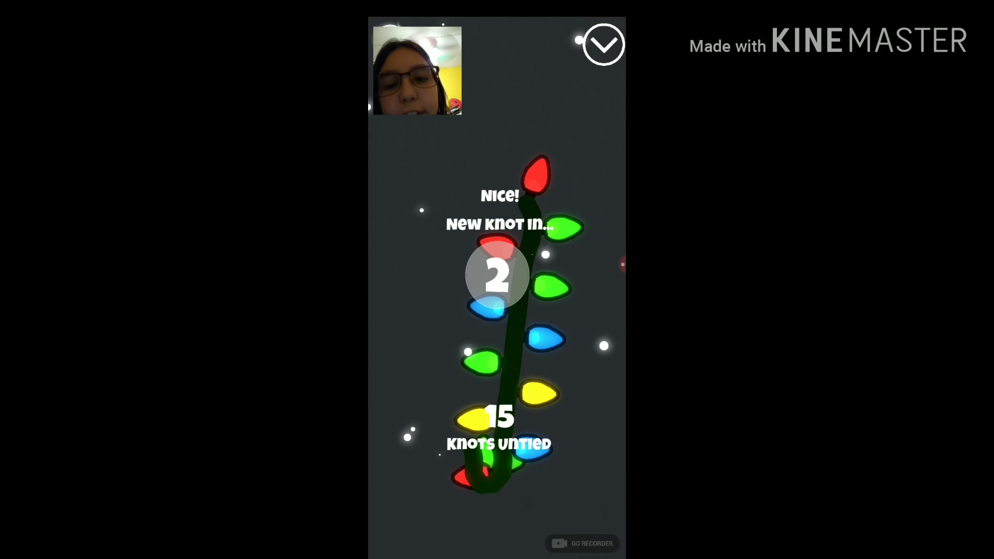
click(602, 43)
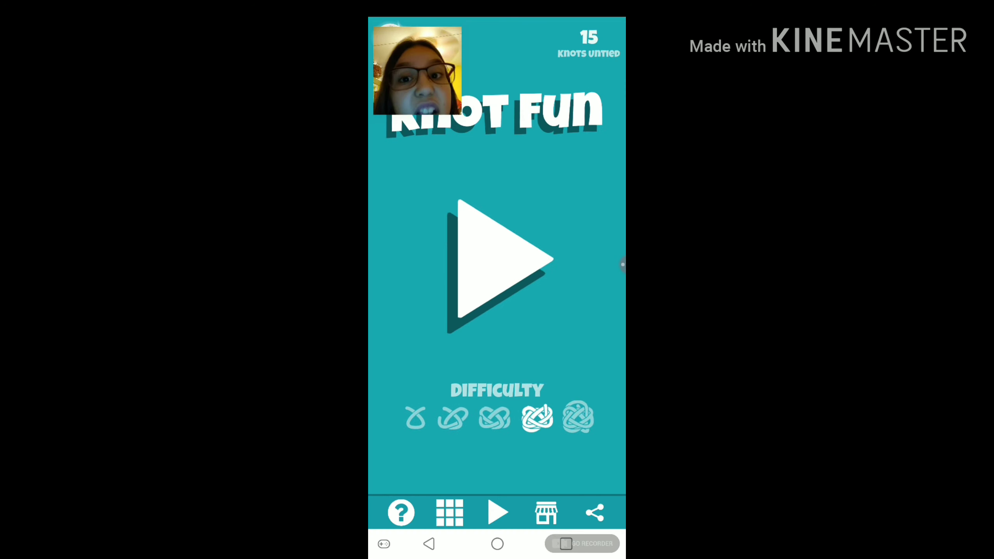
- Load a new tangled light-strand level from the main menu
click(497, 259)
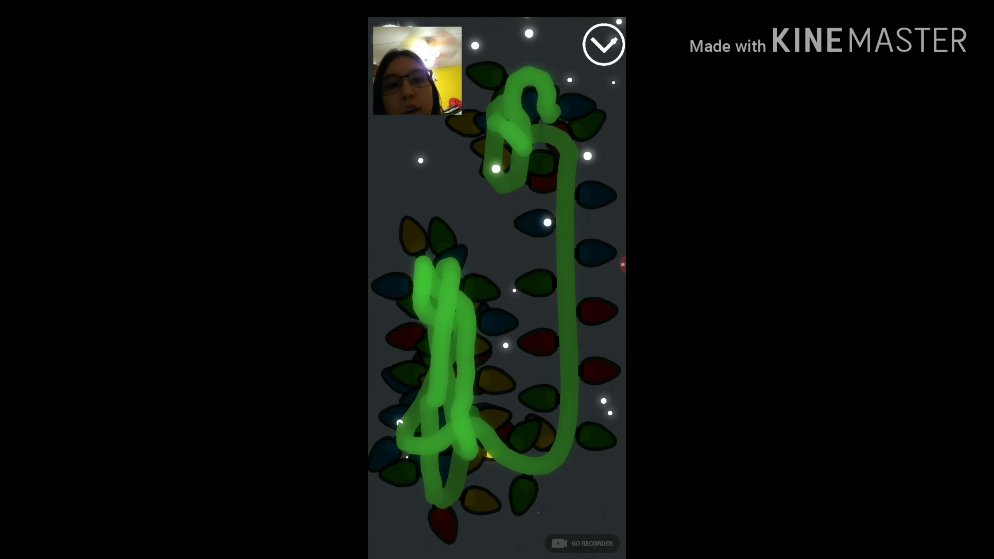